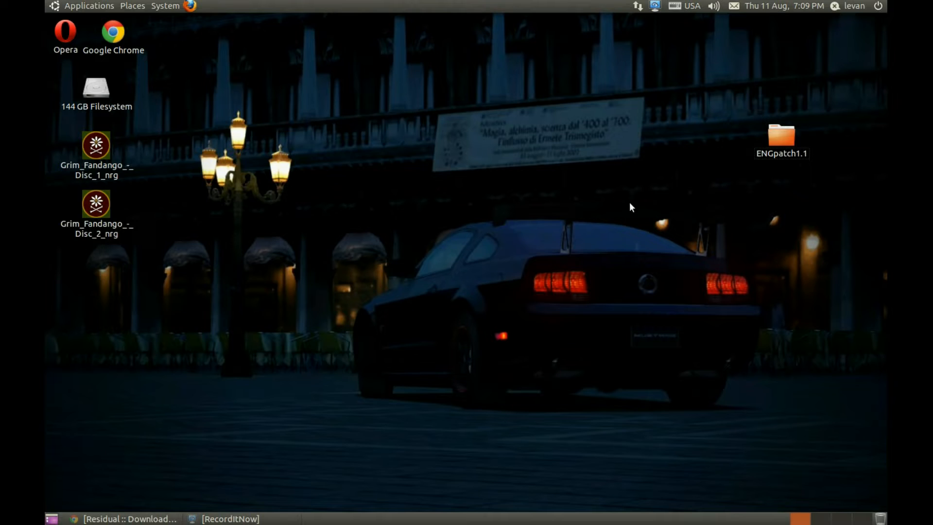
pyautogui.moveTo(394, 286)
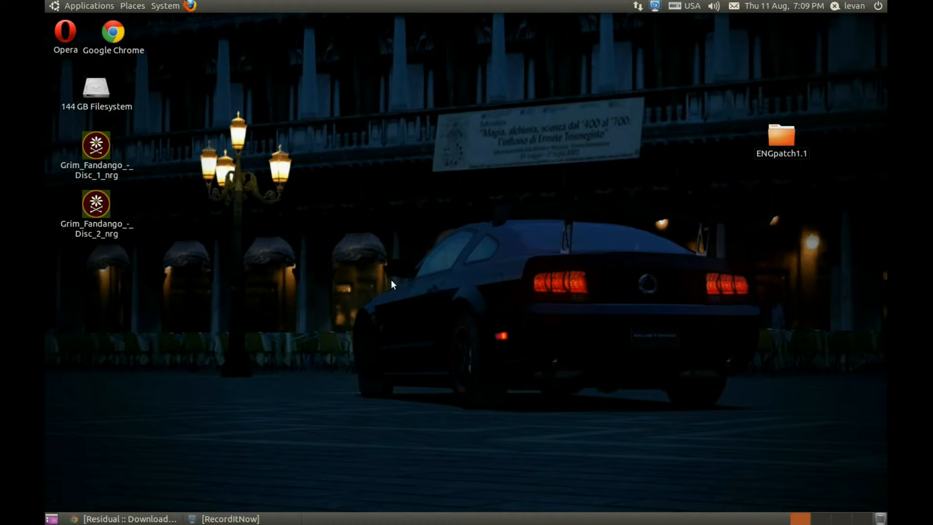
pyautogui.moveTo(369, 283)
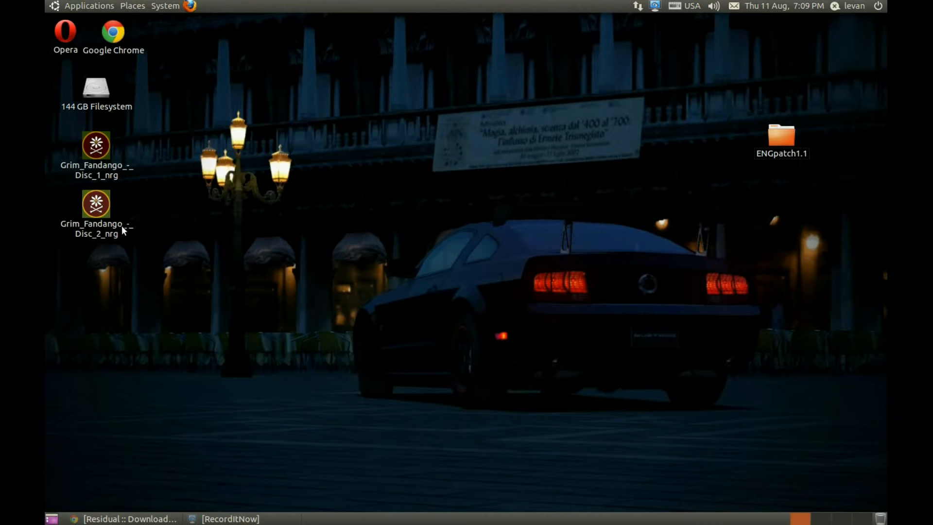
pyautogui.moveTo(83, 116)
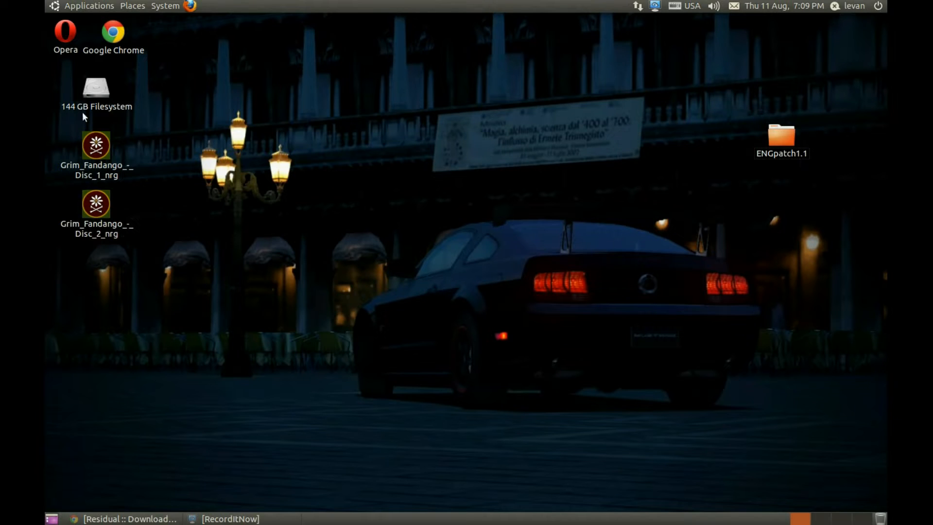
pyautogui.moveTo(204, 253)
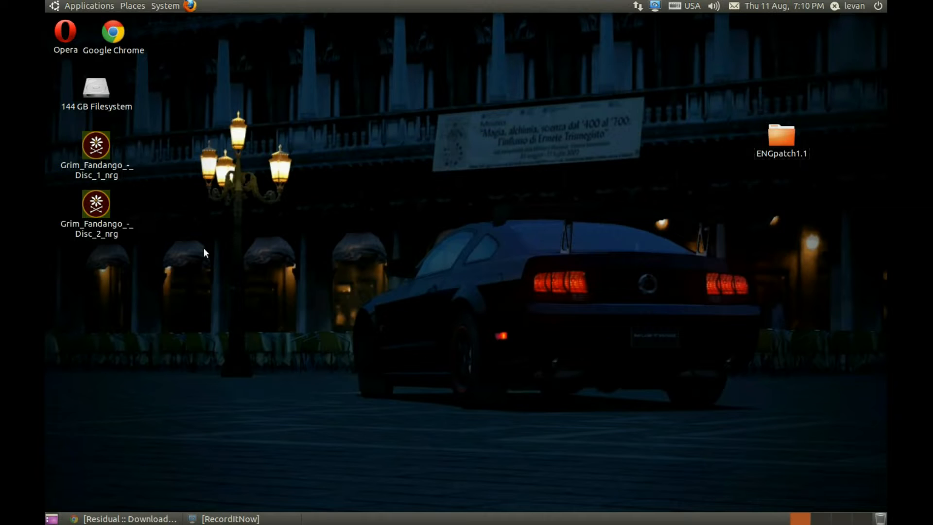
pyautogui.moveTo(254, 313)
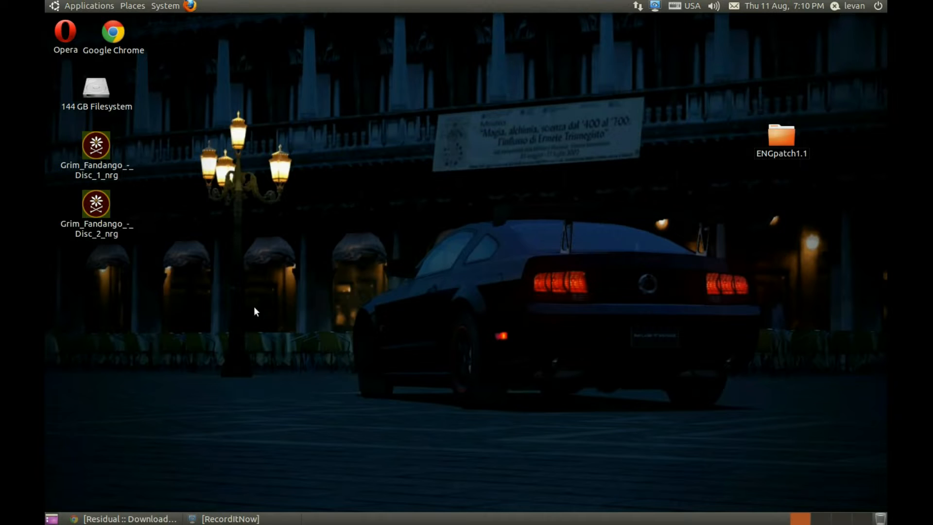
# Make a desktop folder named Grim and bring in the grimdata files from disc 1.
pyautogui.rightClick(257, 312)
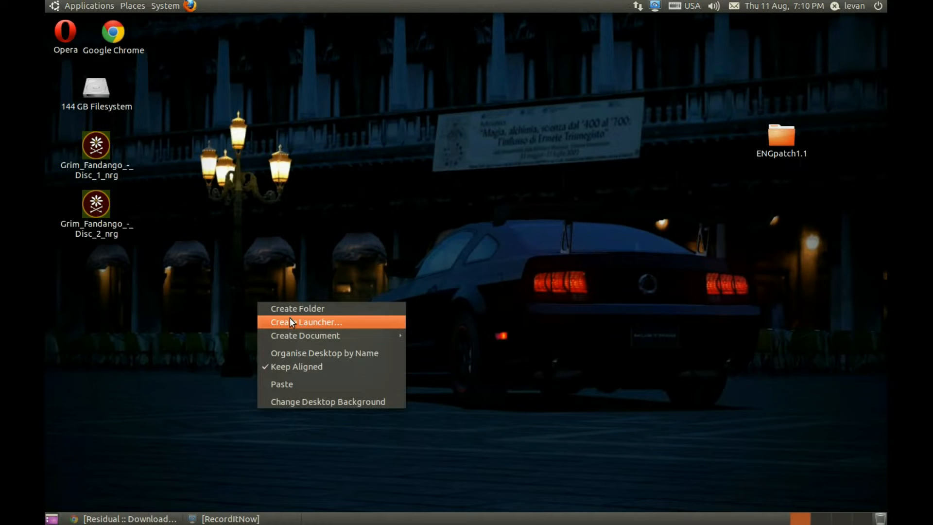
pyautogui.click(297, 308)
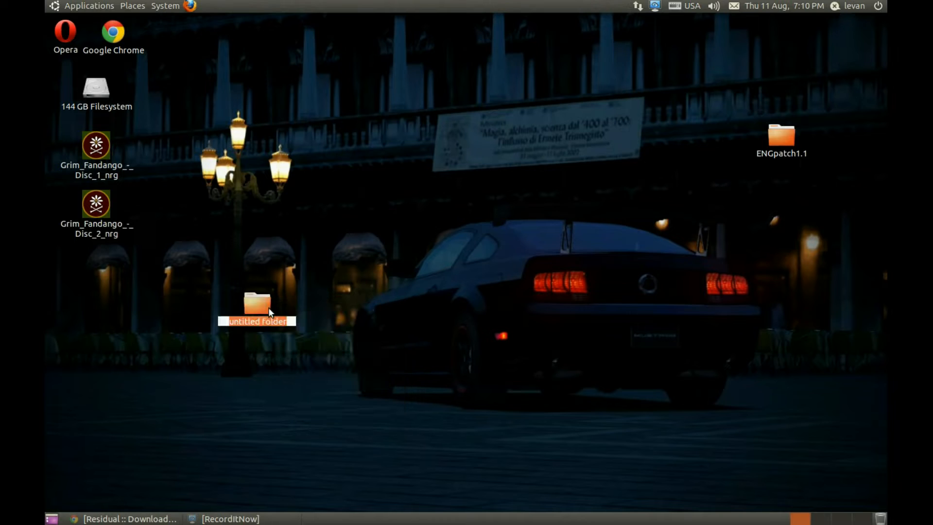
pyautogui.write('Gr')
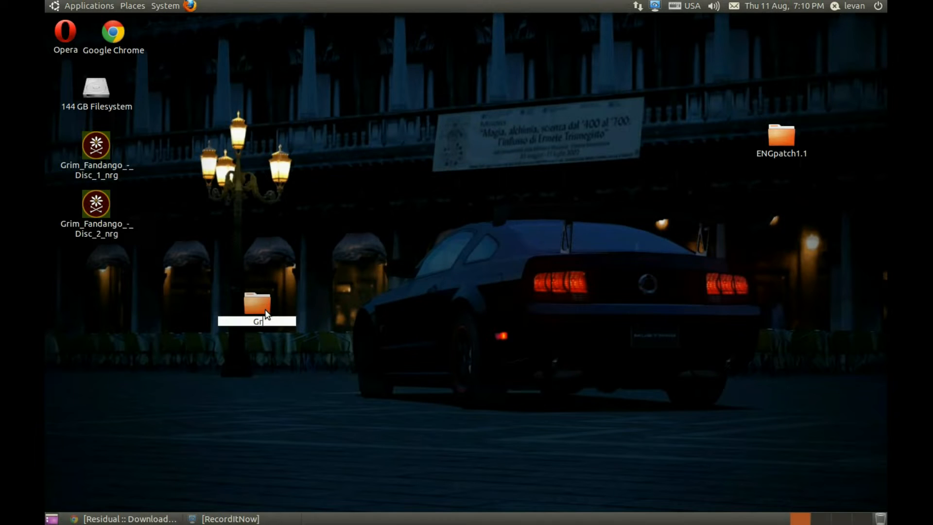
pyautogui.doubleClick(255, 304)
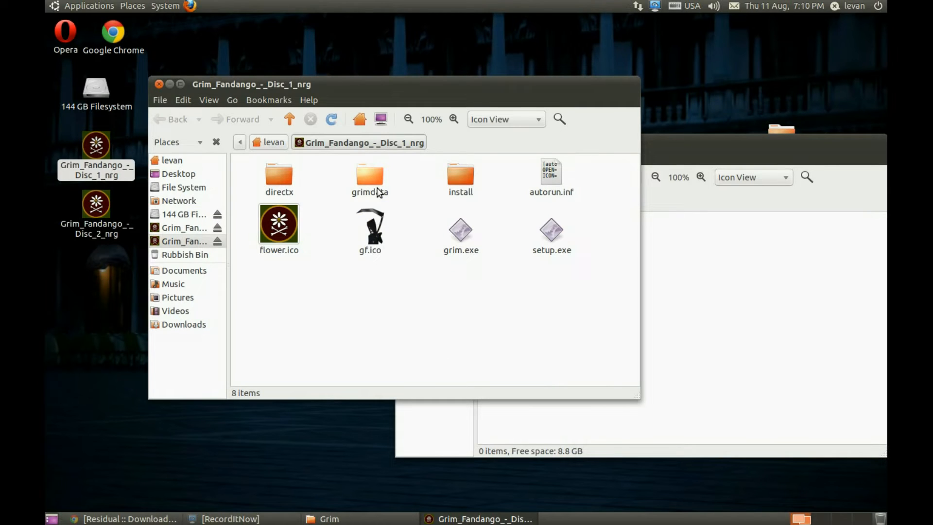
pyautogui.doubleClick(370, 175)
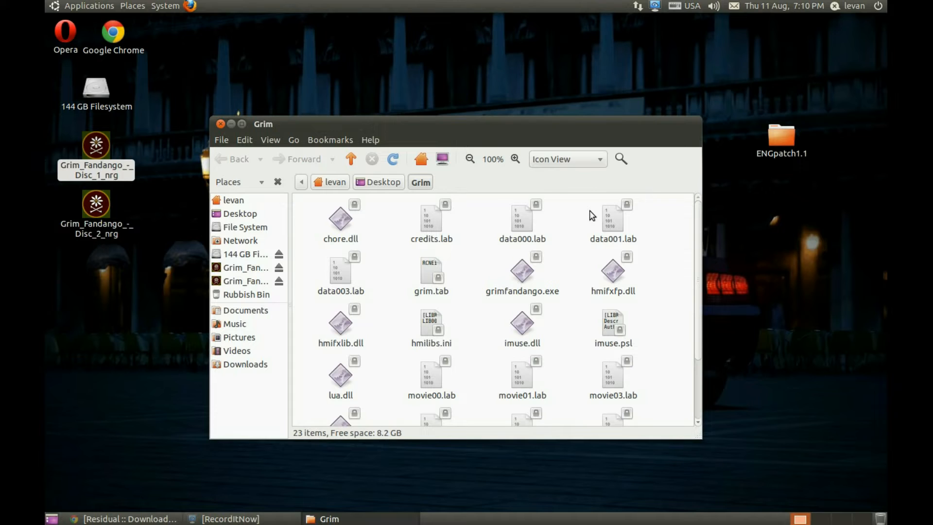
# Set owner access to Read and write for all 23 selected Grim files via Properties.
pyautogui.press('ctrl+a')
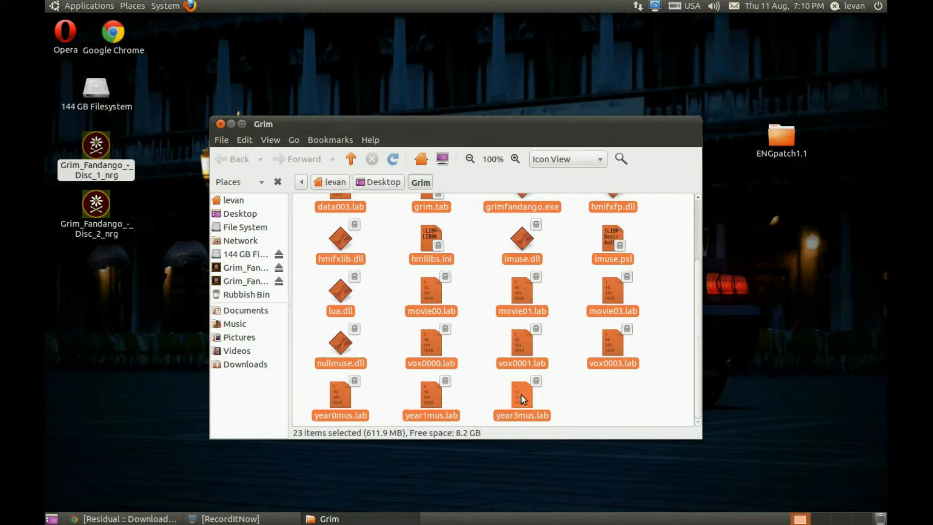
pyautogui.rightClick(521, 398)
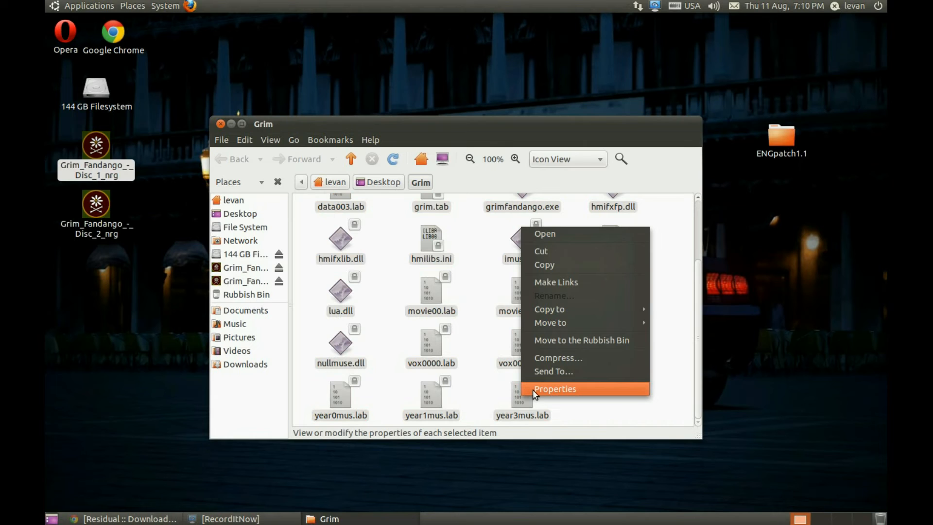
pyautogui.click(555, 389)
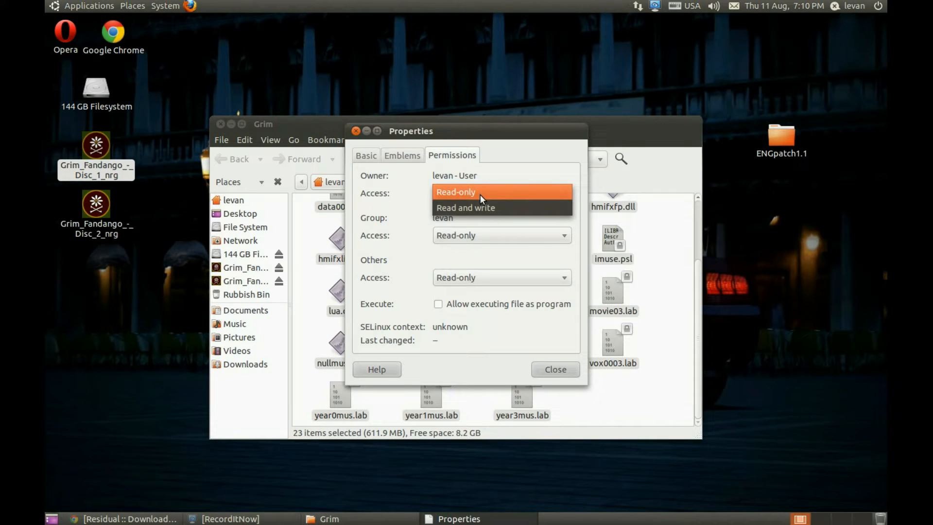
pyautogui.click(465, 207)
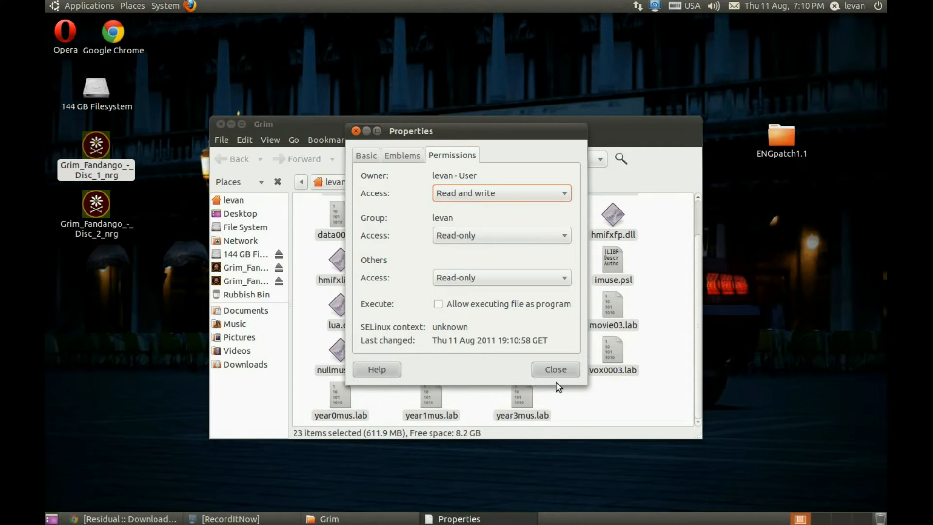
pyautogui.click(555, 369)
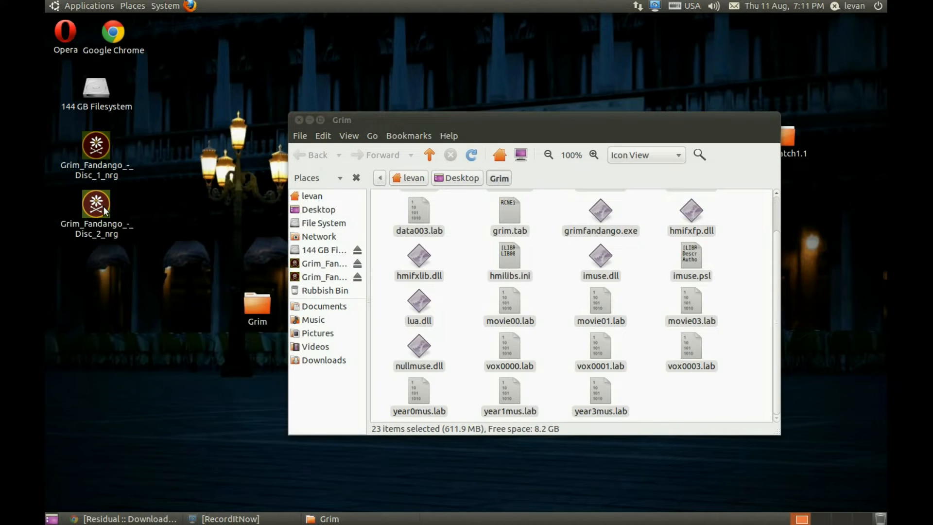
# Copy disc 2's grimdata files into Grim, replacing every duplicate.
pyautogui.doubleClick(96, 203)
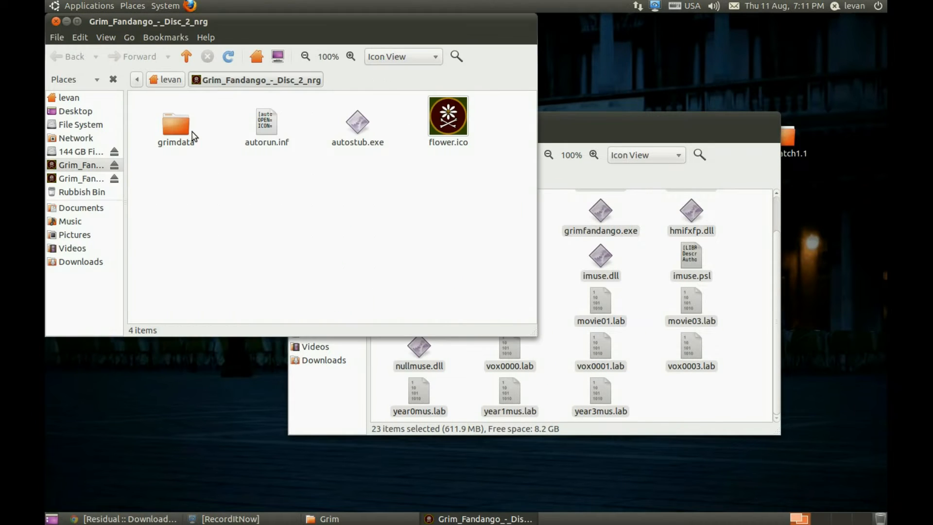
pyautogui.doubleClick(175, 125)
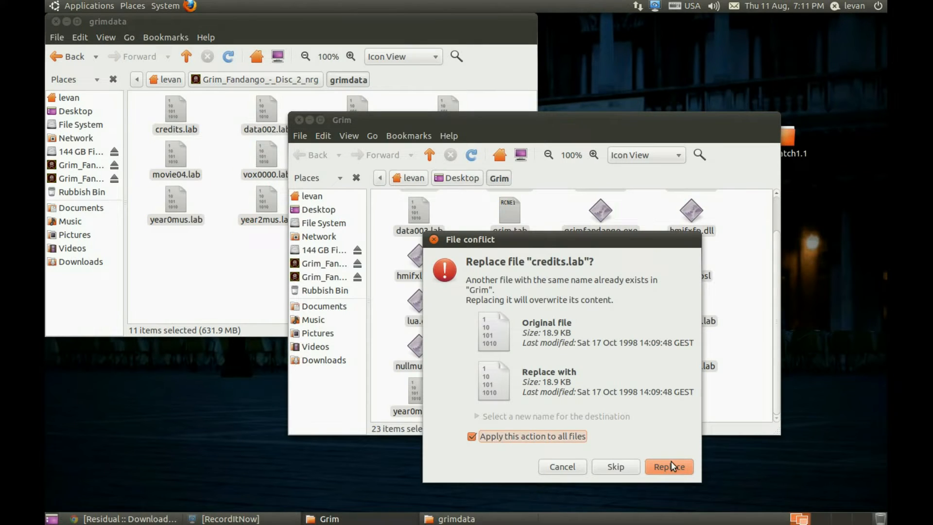
pyautogui.click(669, 466)
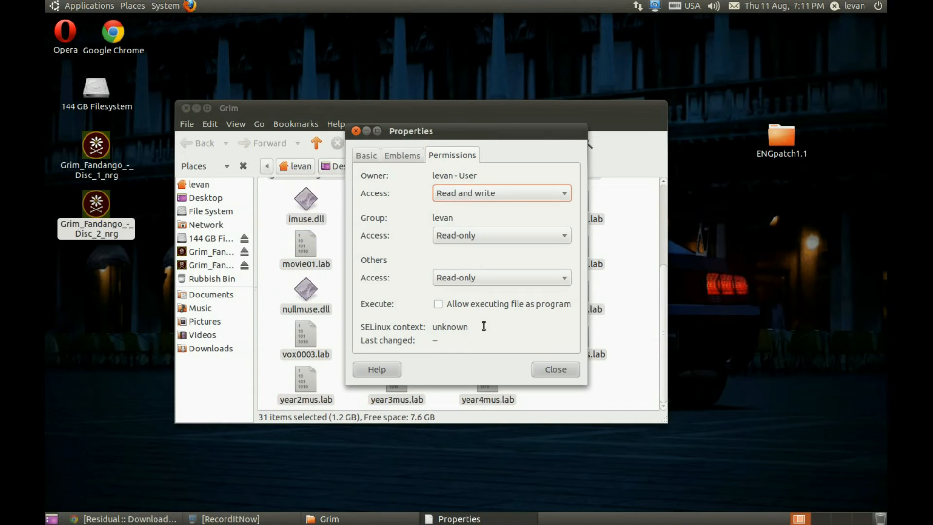
# Apply Read and write owner access to the 31 files and close Properties.
pyautogui.click(555, 370)
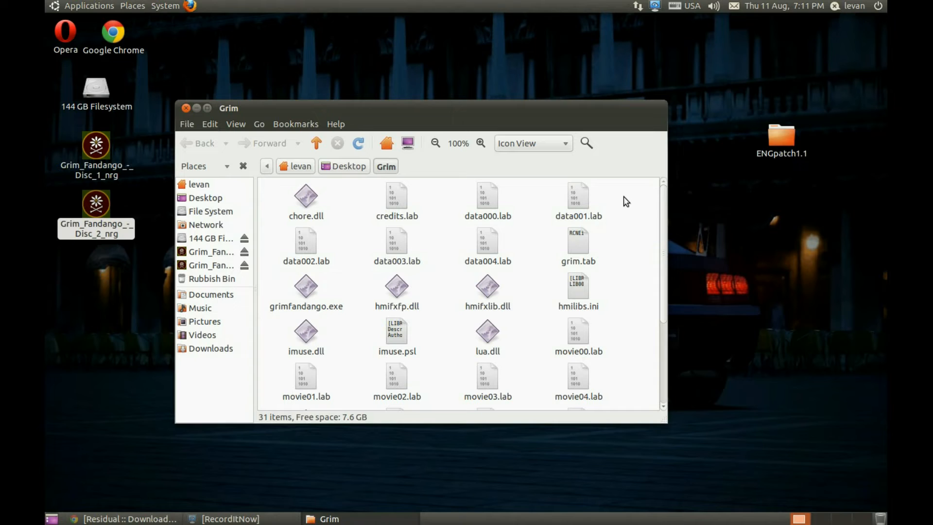
# Copy the six ENGpatch1.1 files and bring up paste options in the Grim folder.
pyautogui.doubleClick(781, 136)
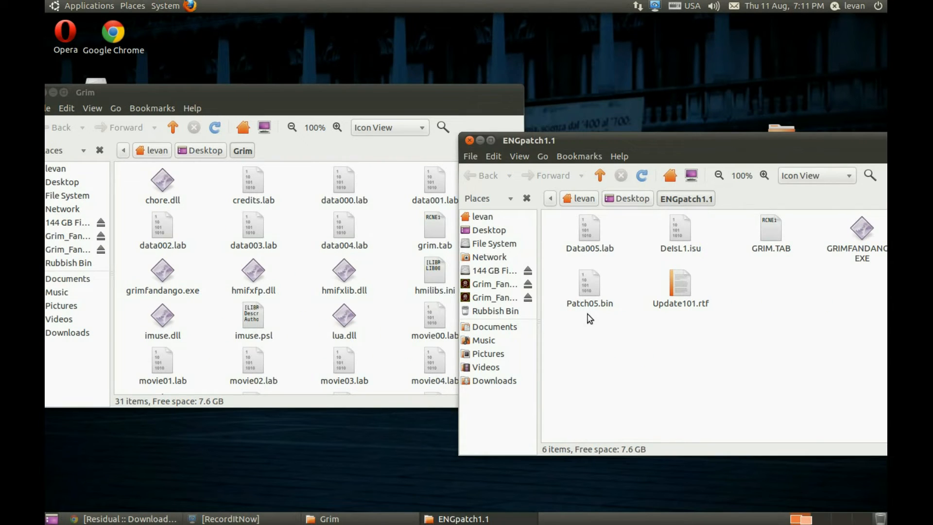
pyautogui.rightClick(681, 283)
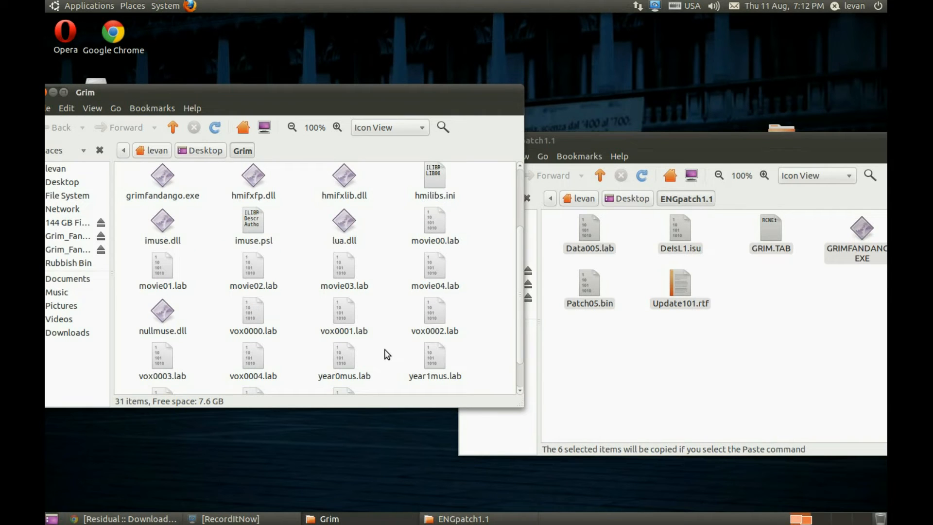
pyautogui.rightClick(387, 355)
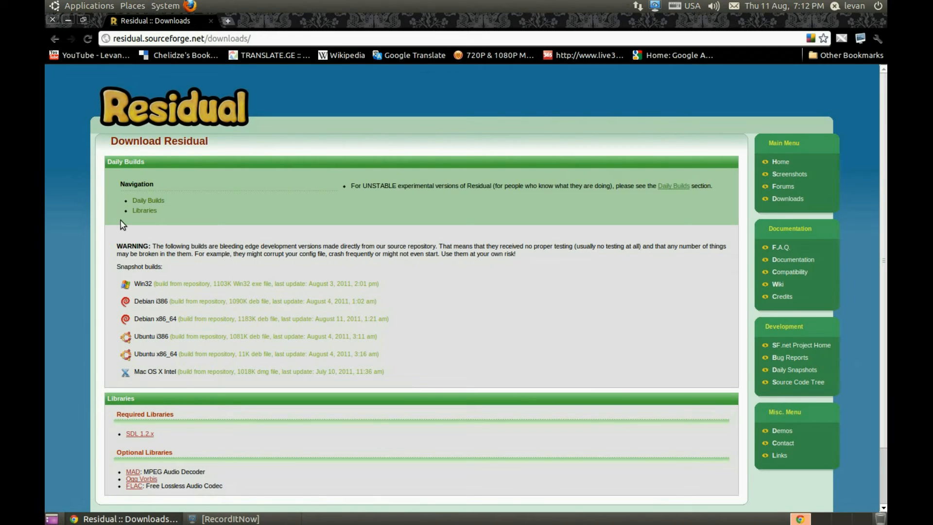
pyautogui.moveTo(236, 110)
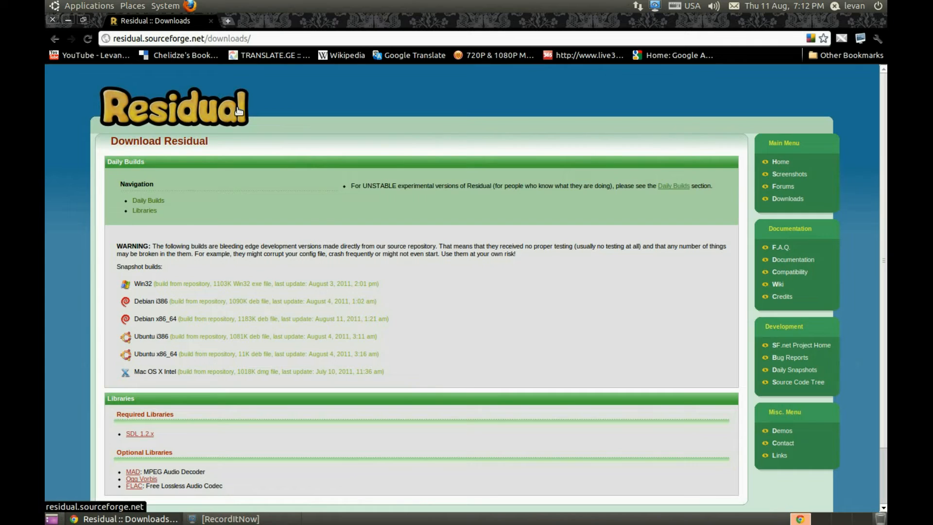
pyautogui.moveTo(180, 101)
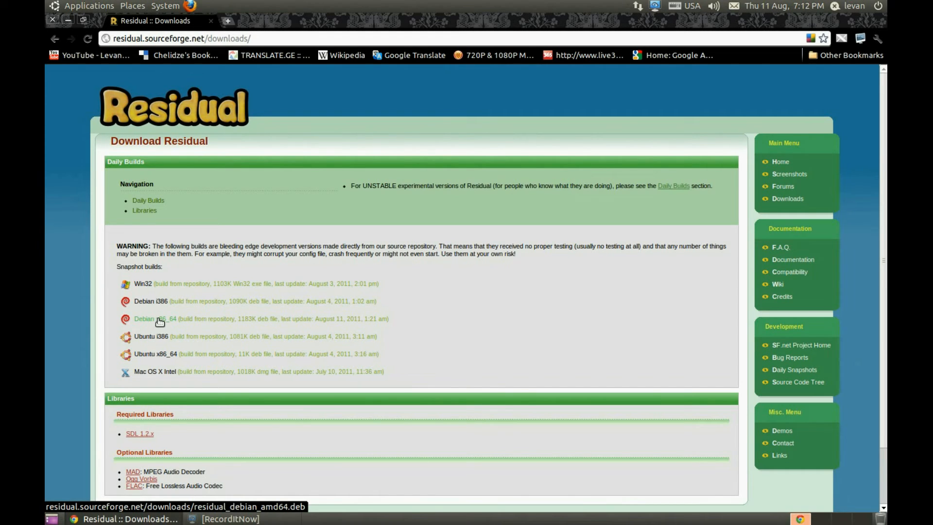
pyautogui.moveTo(428, 332)
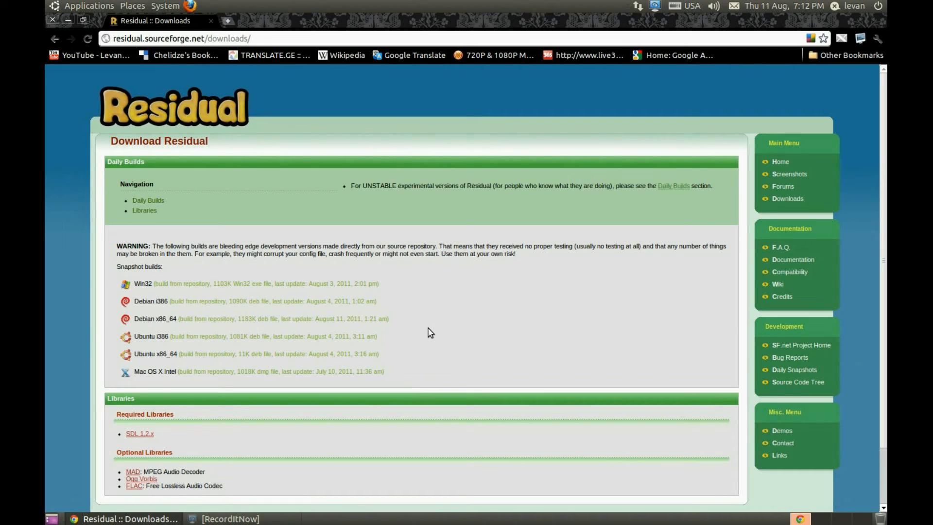
pyautogui.moveTo(135, 479)
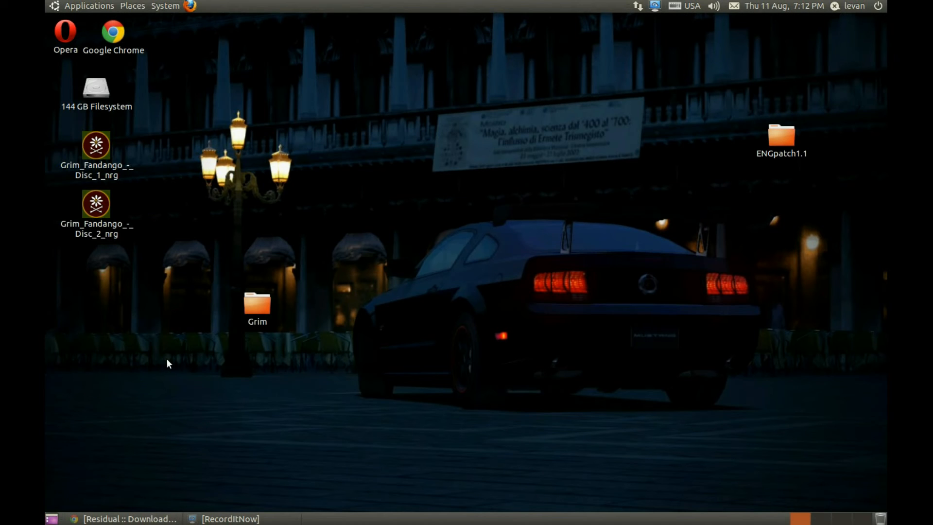
# Launch Residual from Applications > Games.
pyautogui.click(88, 5)
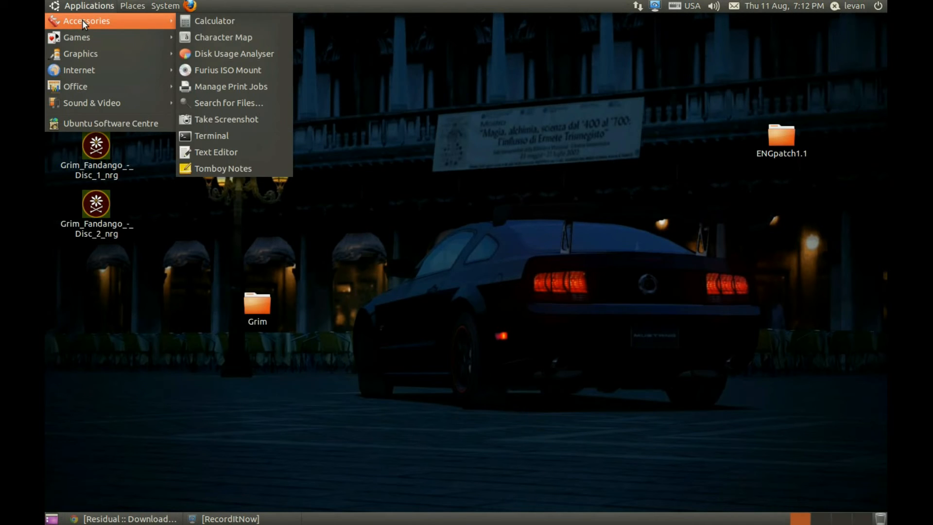
pyautogui.moveTo(76, 37)
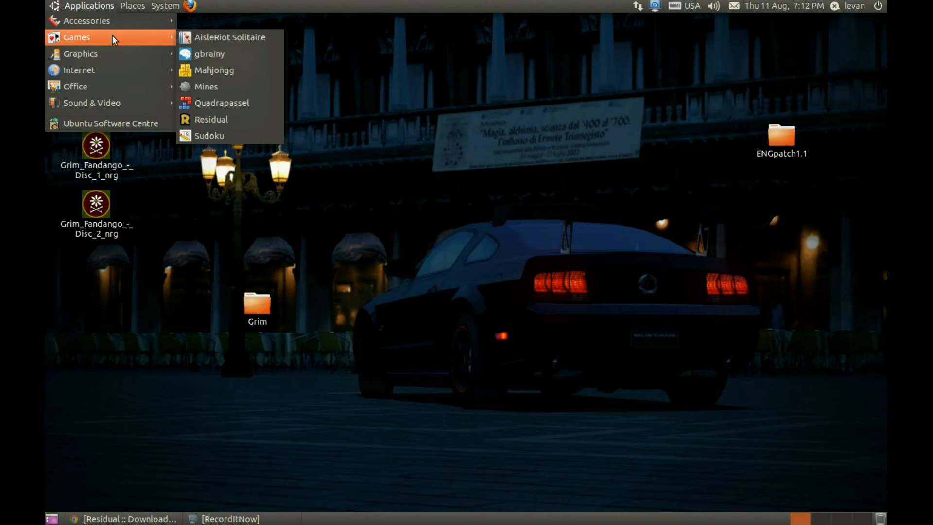
pyautogui.click(312, 145)
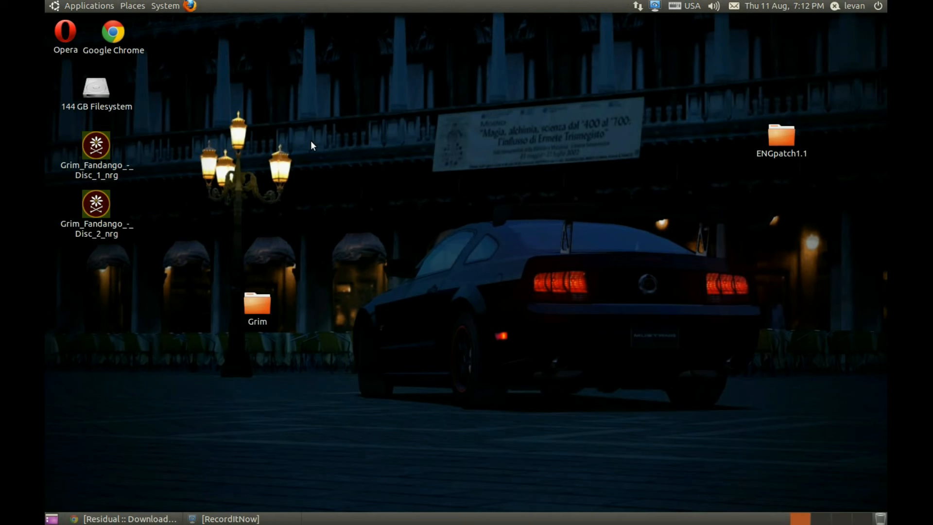
pyautogui.moveTo(336, 145)
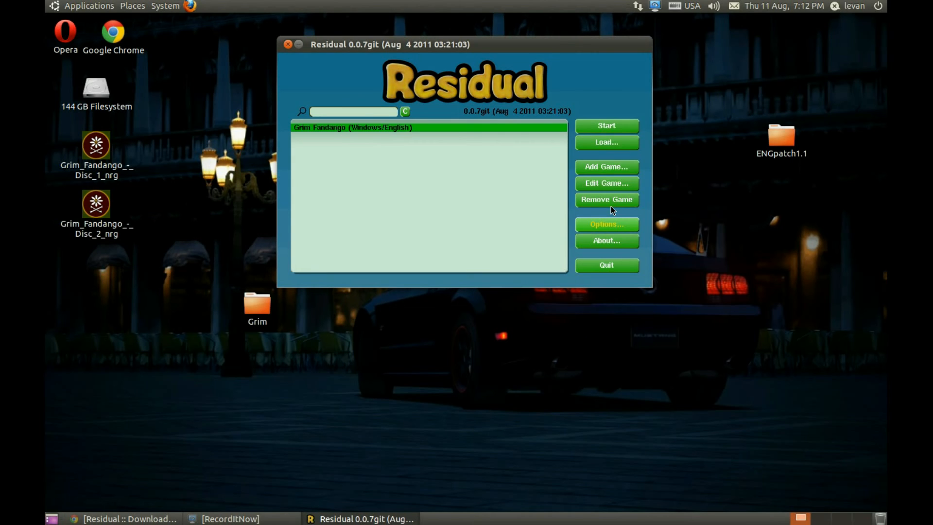
pyautogui.moveTo(605, 186)
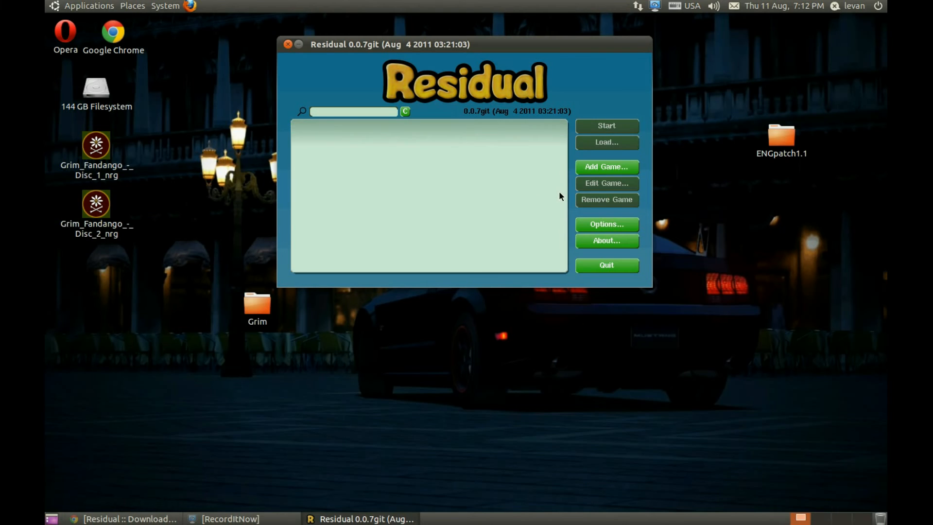
# Add a game using the Desktop's Grim folder as its data, detected as Grim Fandango (Windows/English).
pyautogui.click(607, 167)
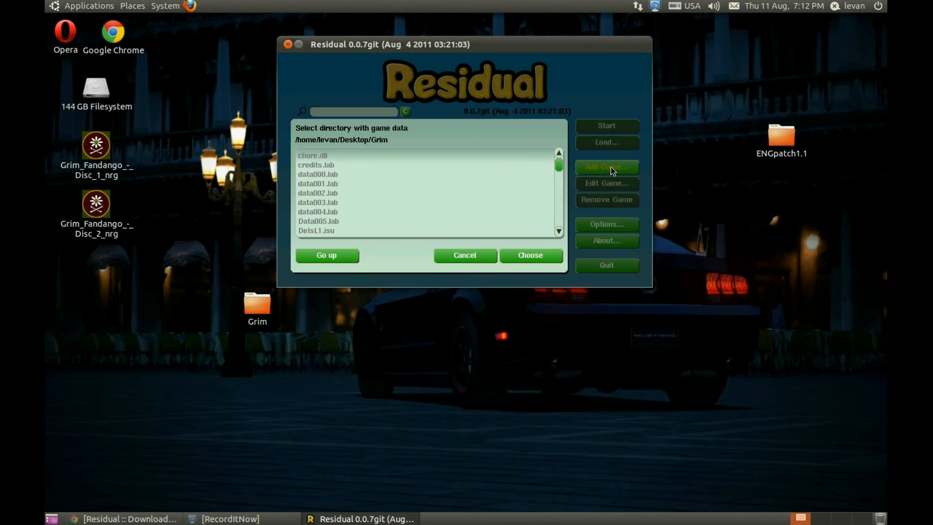
pyautogui.click(326, 255)
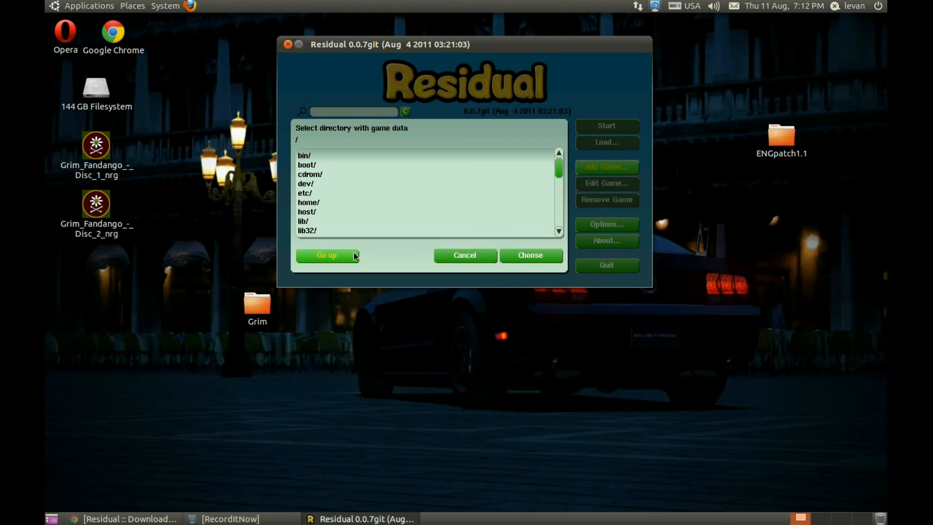
pyautogui.moveTo(545, 215)
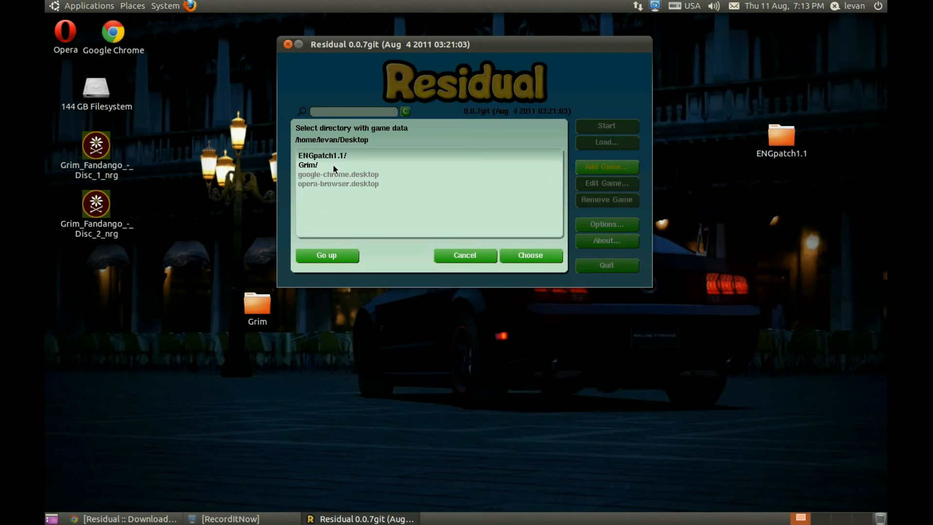
pyautogui.moveTo(317, 169)
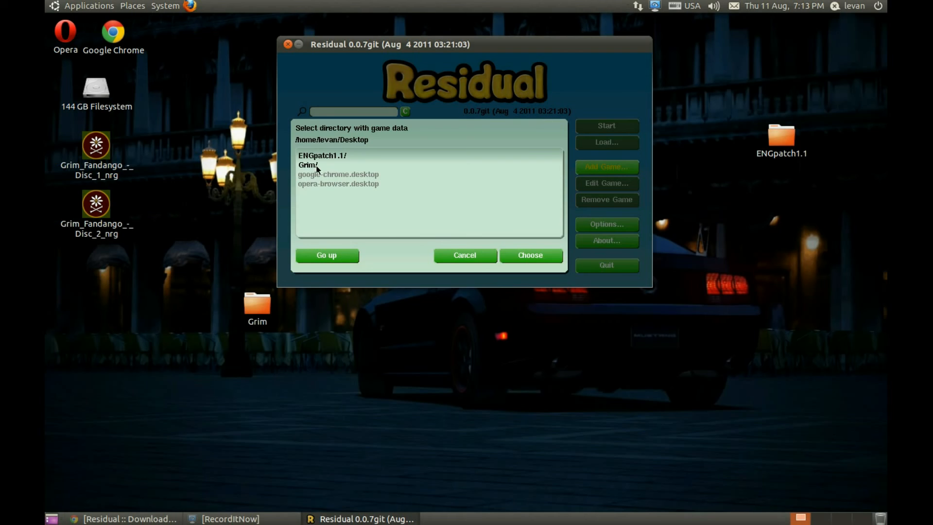
pyautogui.doubleClick(305, 164)
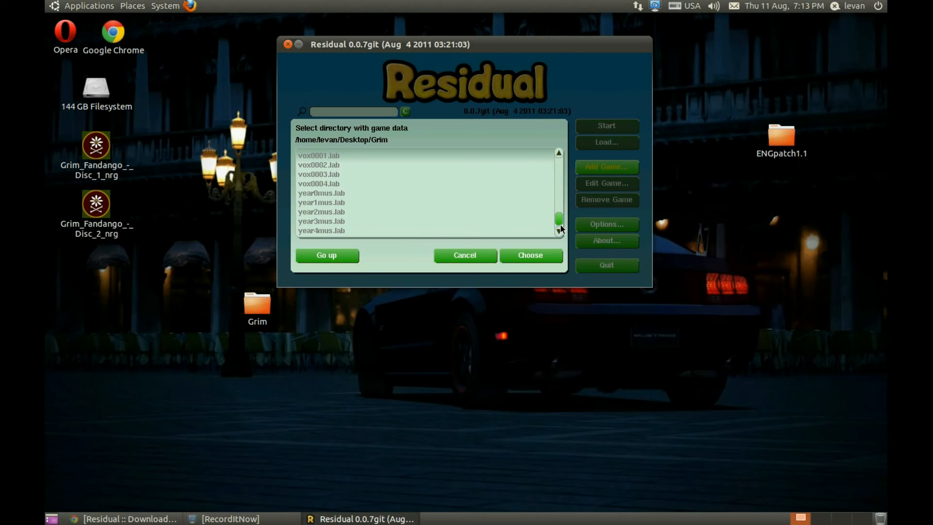
pyautogui.moveTo(547, 264)
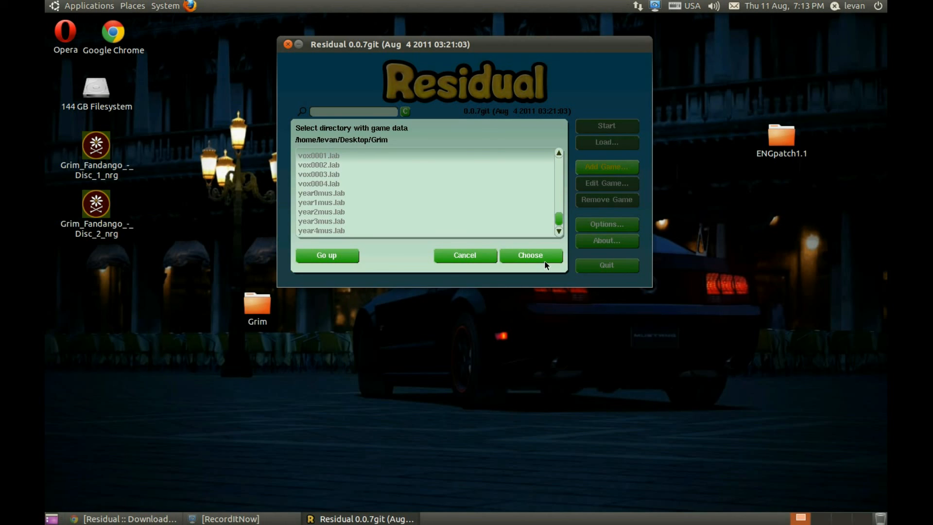
pyautogui.click(531, 254)
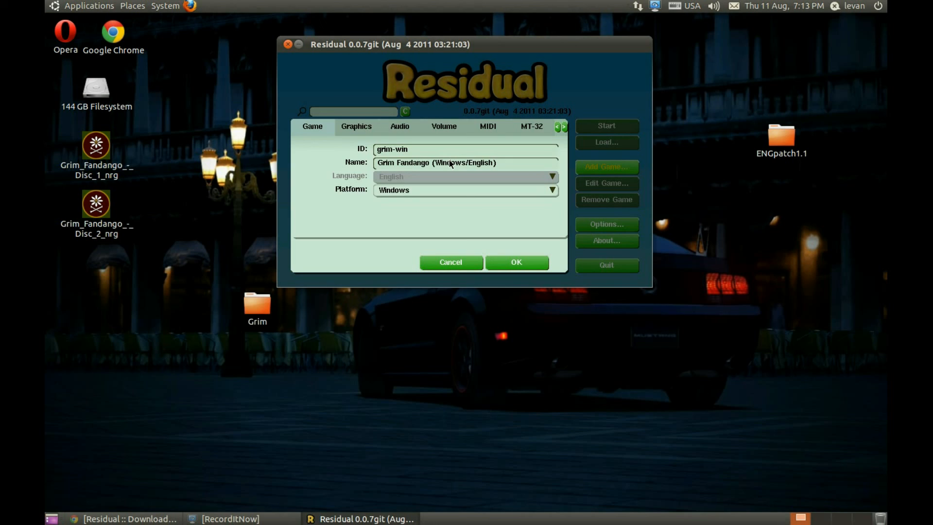
# Confirm the Grim Fandango settings with OK and start the game.
pyautogui.click(517, 262)
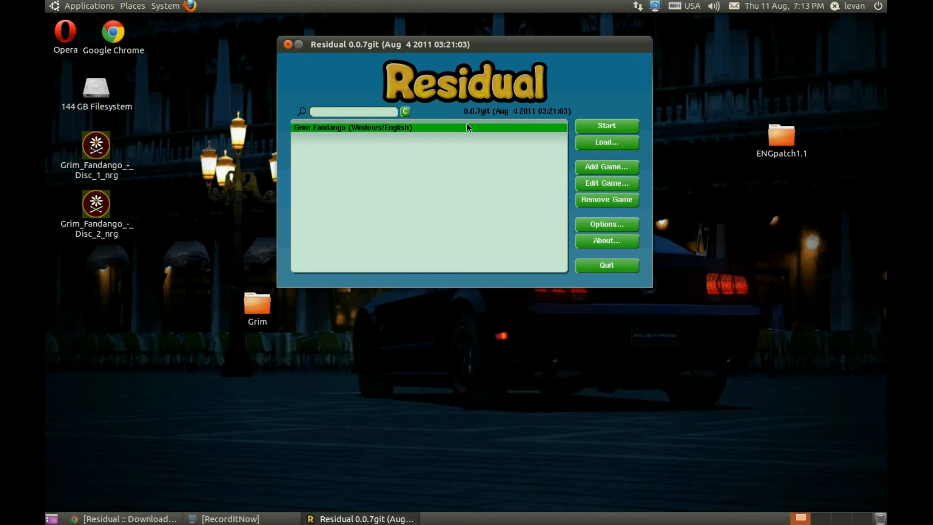
pyautogui.click(607, 126)
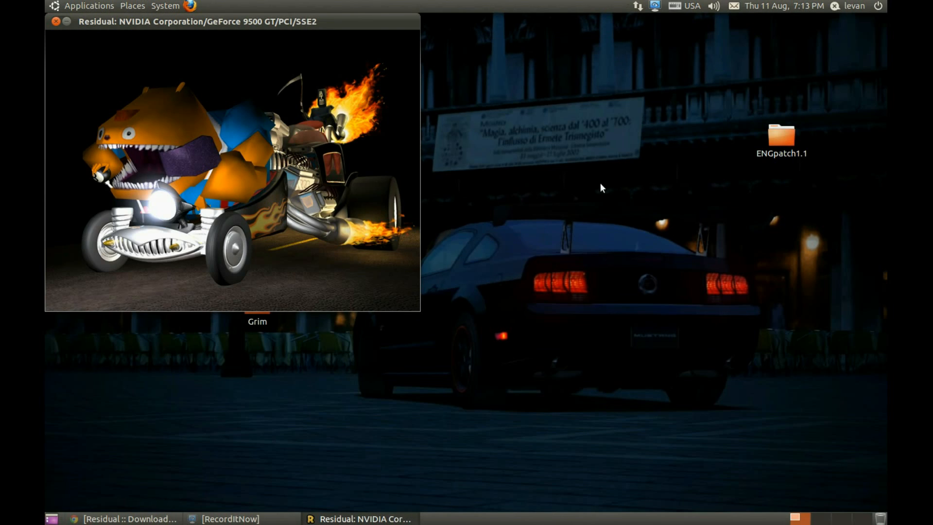